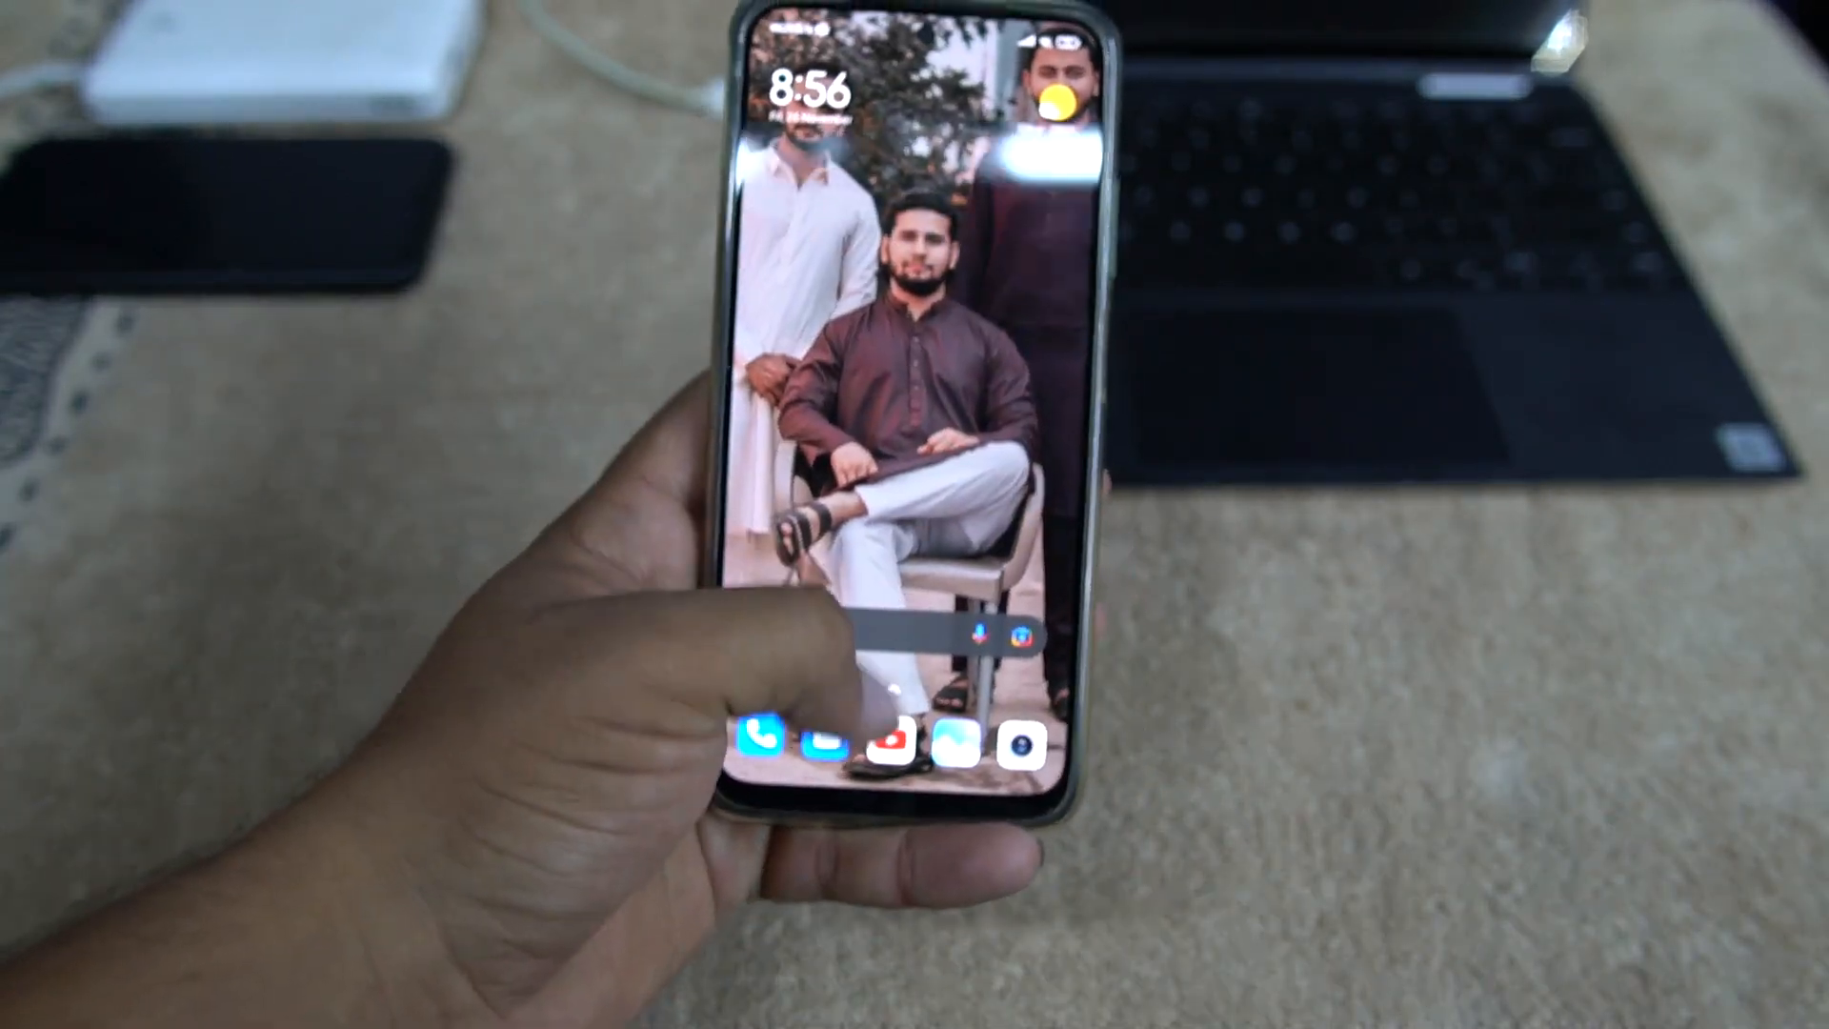
Step: Scroll the Settings list where the developer-mode-enabled notice is showing
{"action": "scroll", "scroll_direction": "up", "scroll_amount": 3}
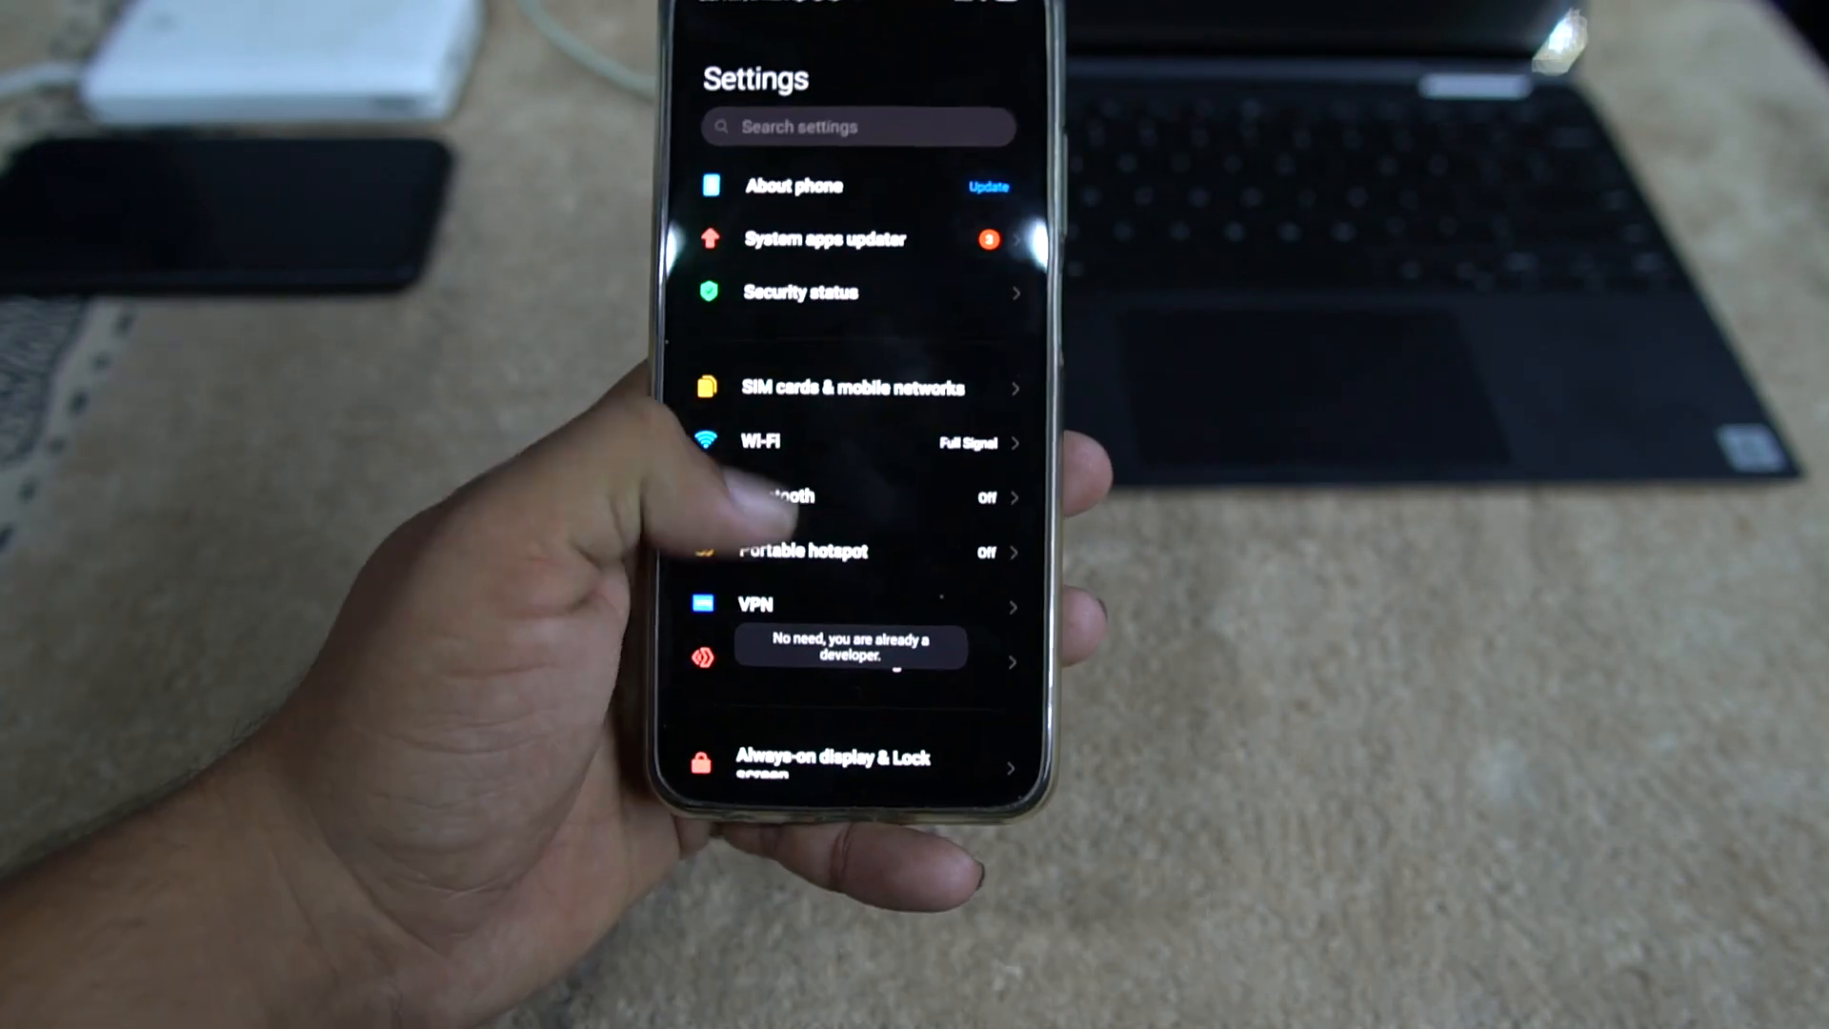
Step: Reach Additional settings from the main Settings list
{"action": "scroll", "scroll_direction": "down", "scroll_amount": 3}
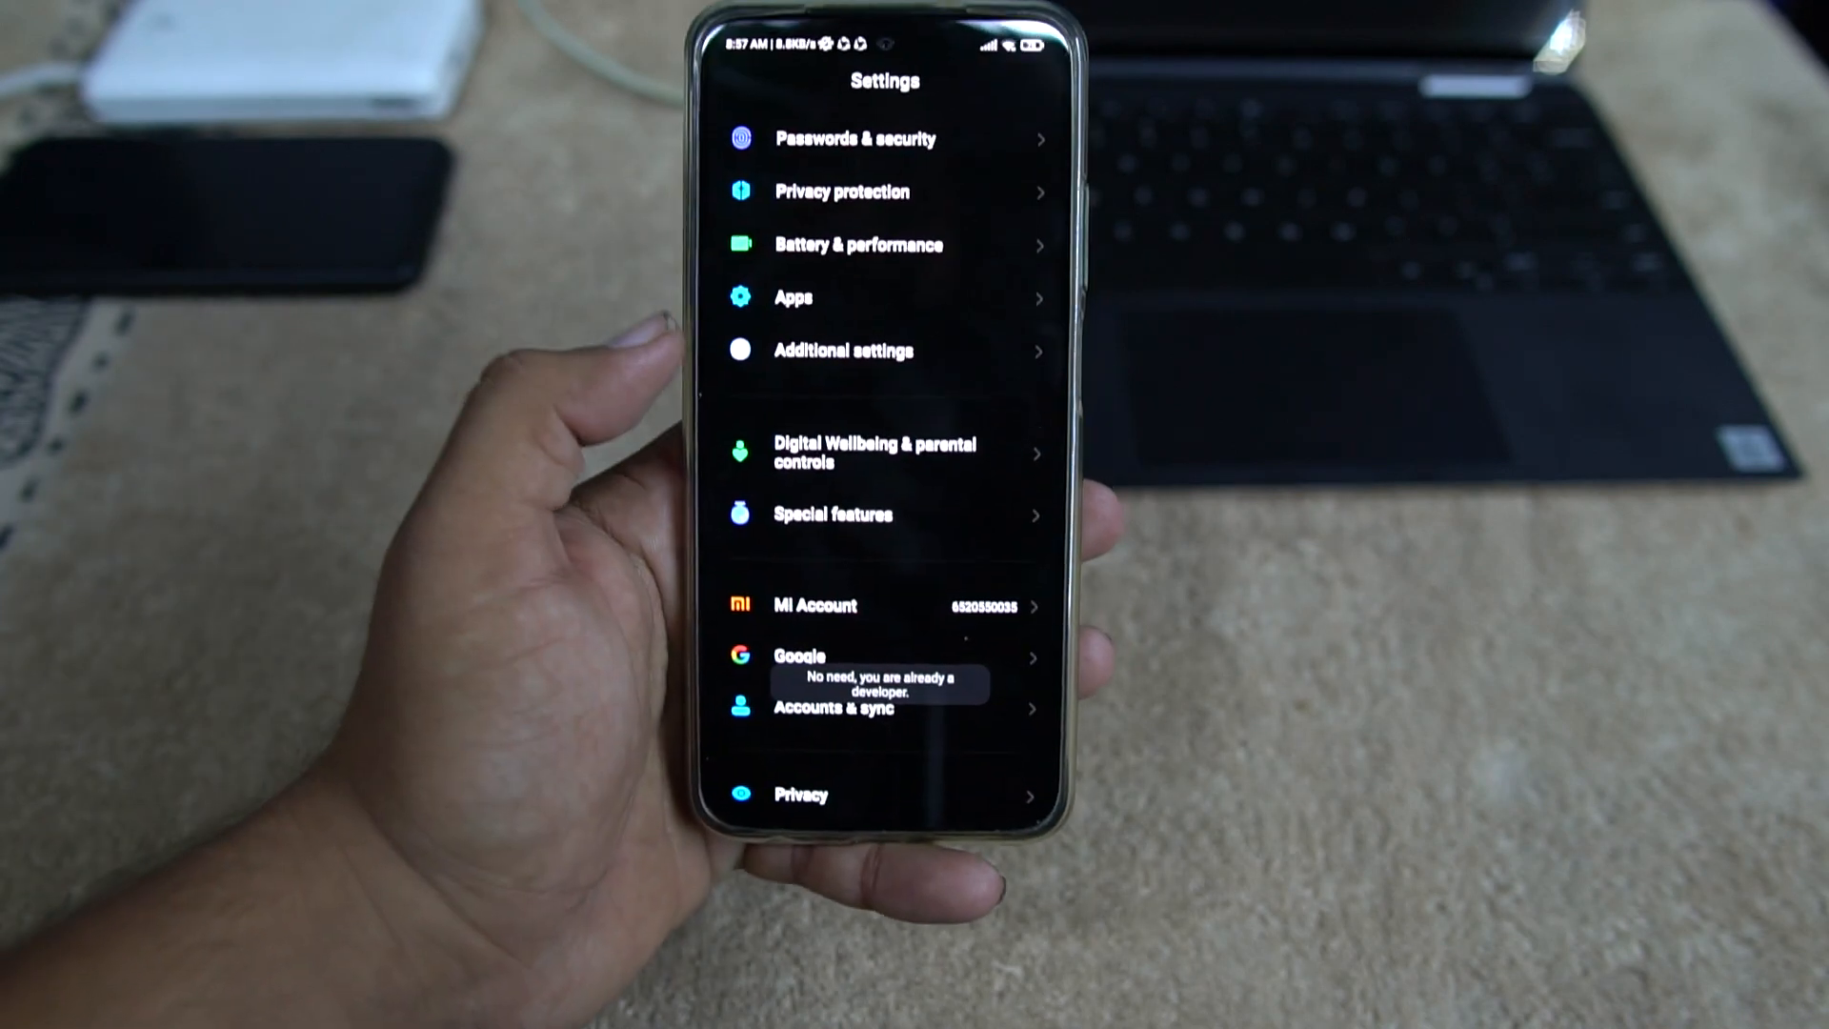
{"action": "left_click", "coordinate": [842, 350]}
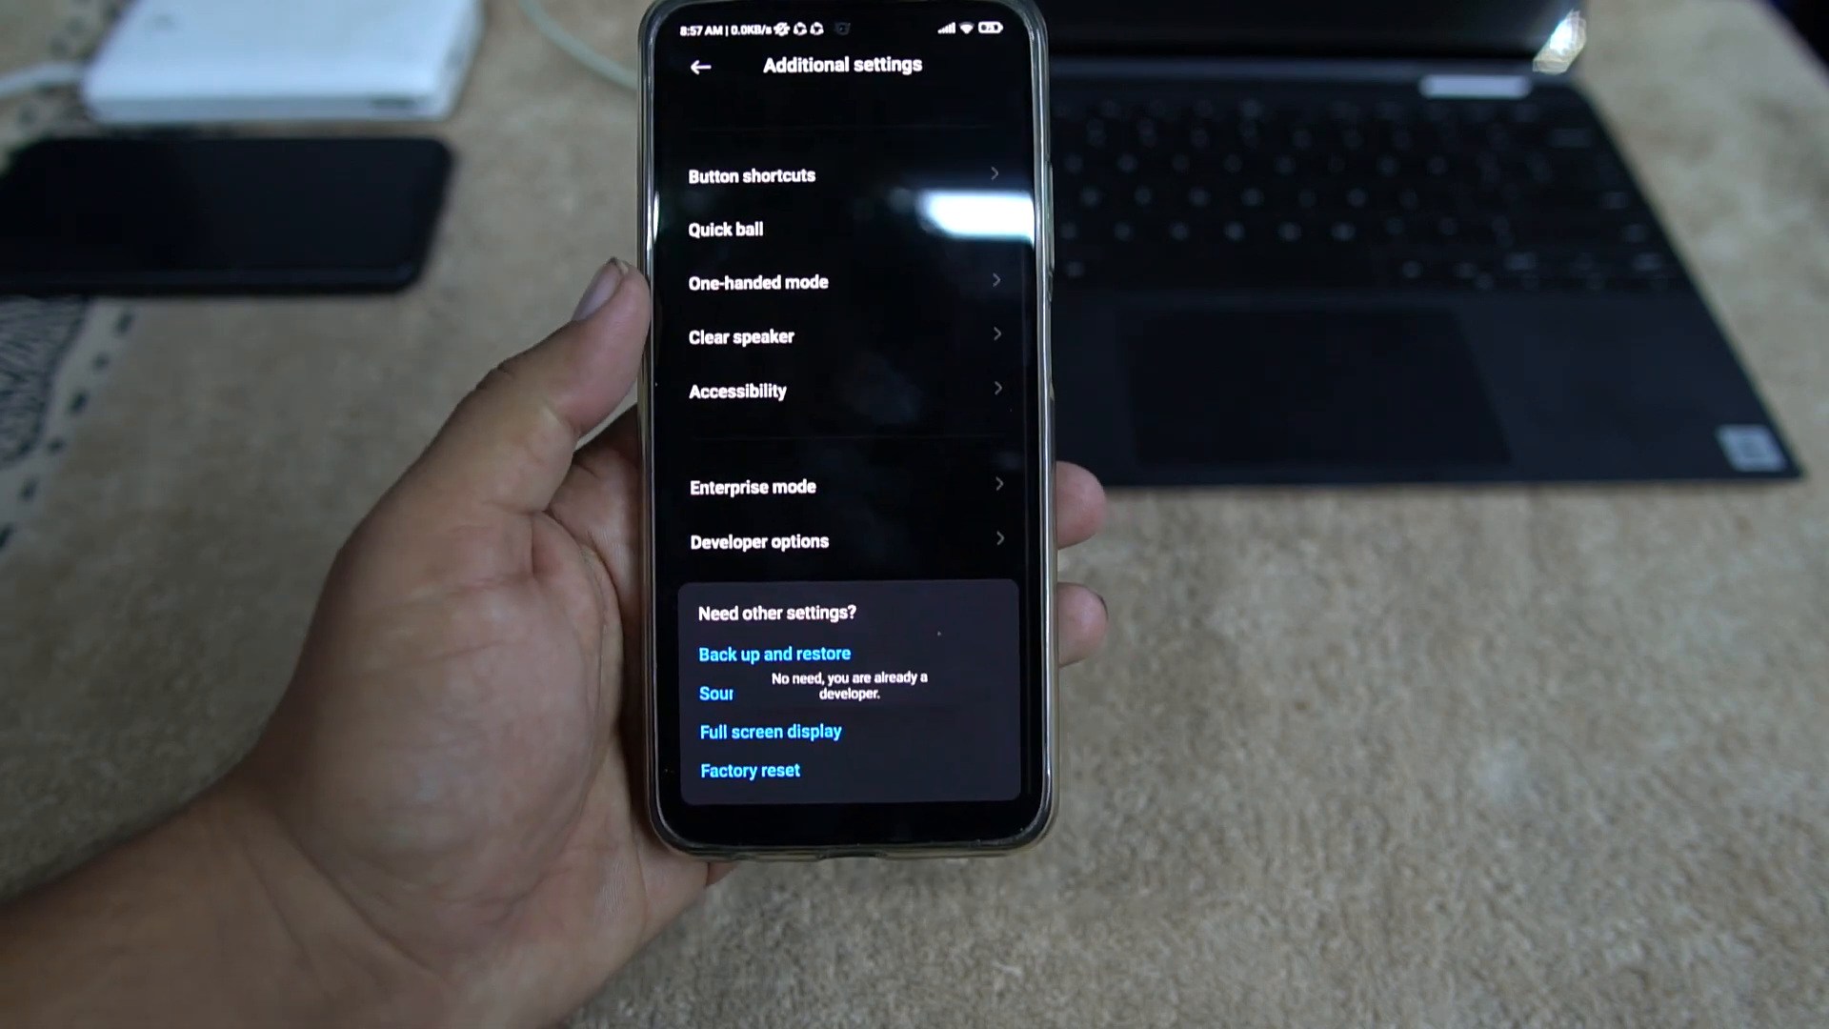
Step: Enter Developer options with PIN confirmation and verify OEM unlocking and USB debugging are on
{"action": "left_click", "coordinate": [759, 539]}
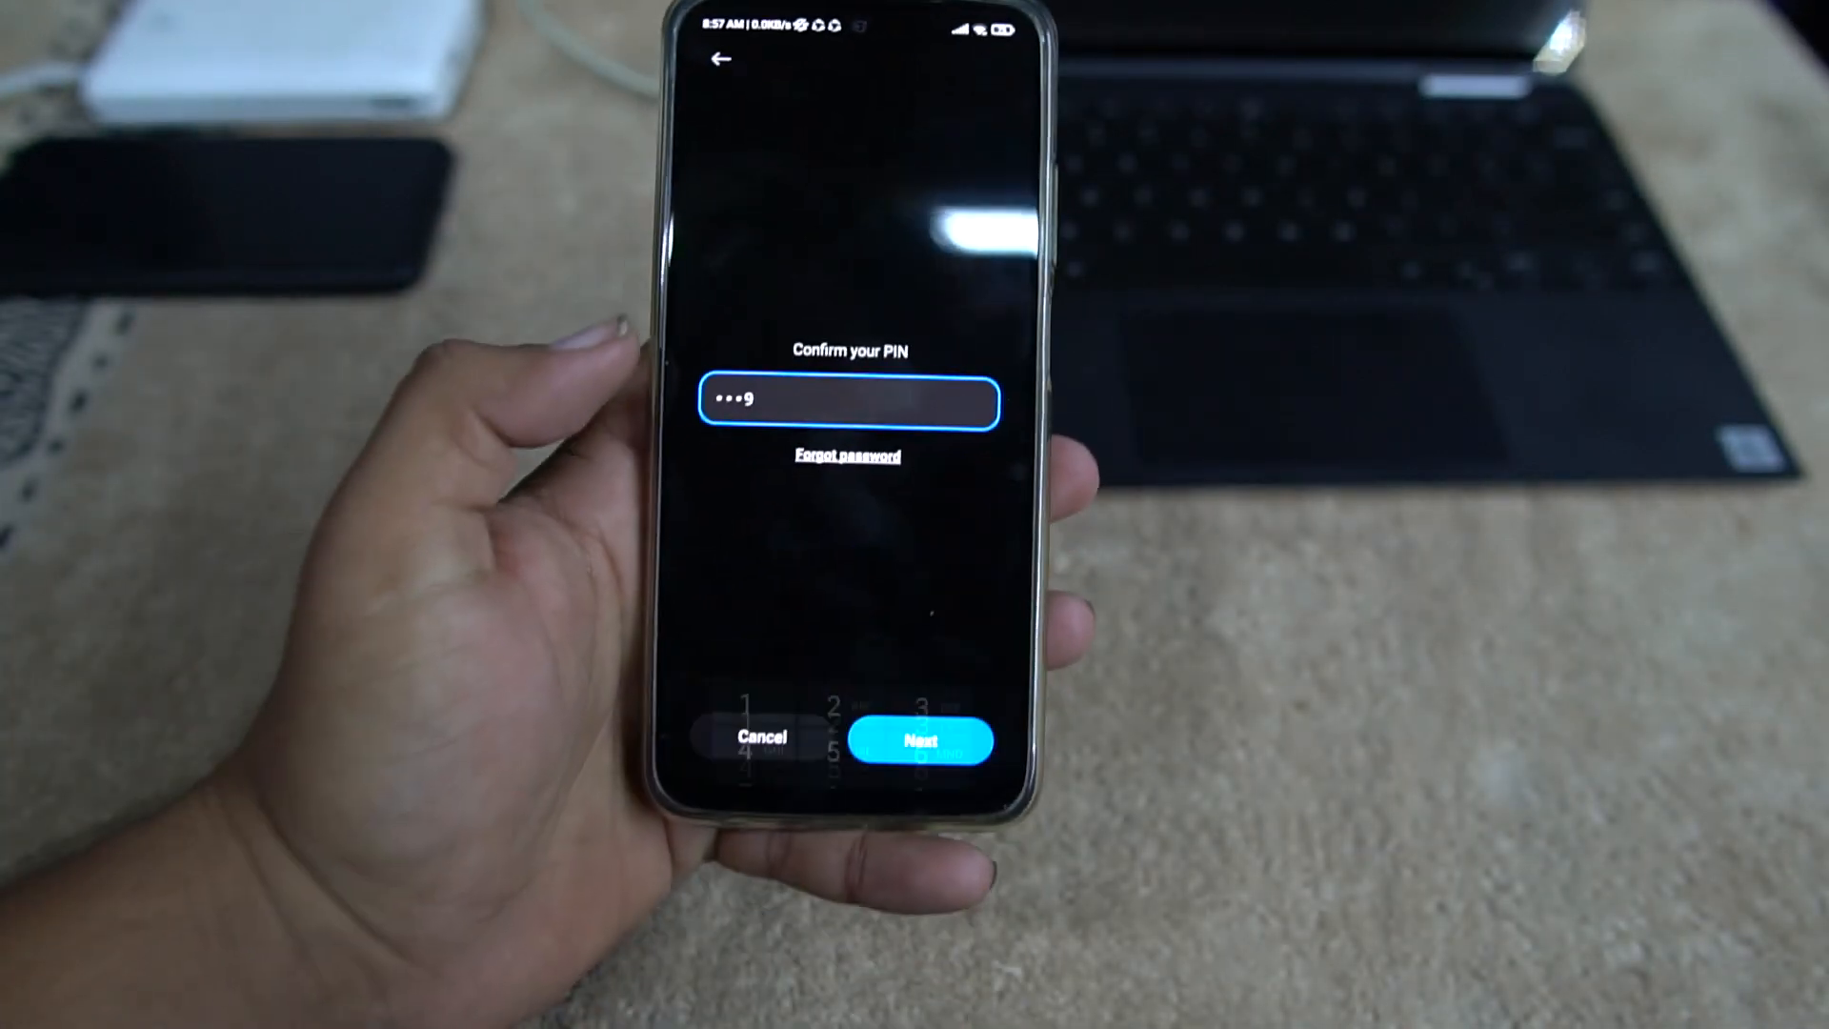
{"action": "left_click", "coordinate": [920, 739]}
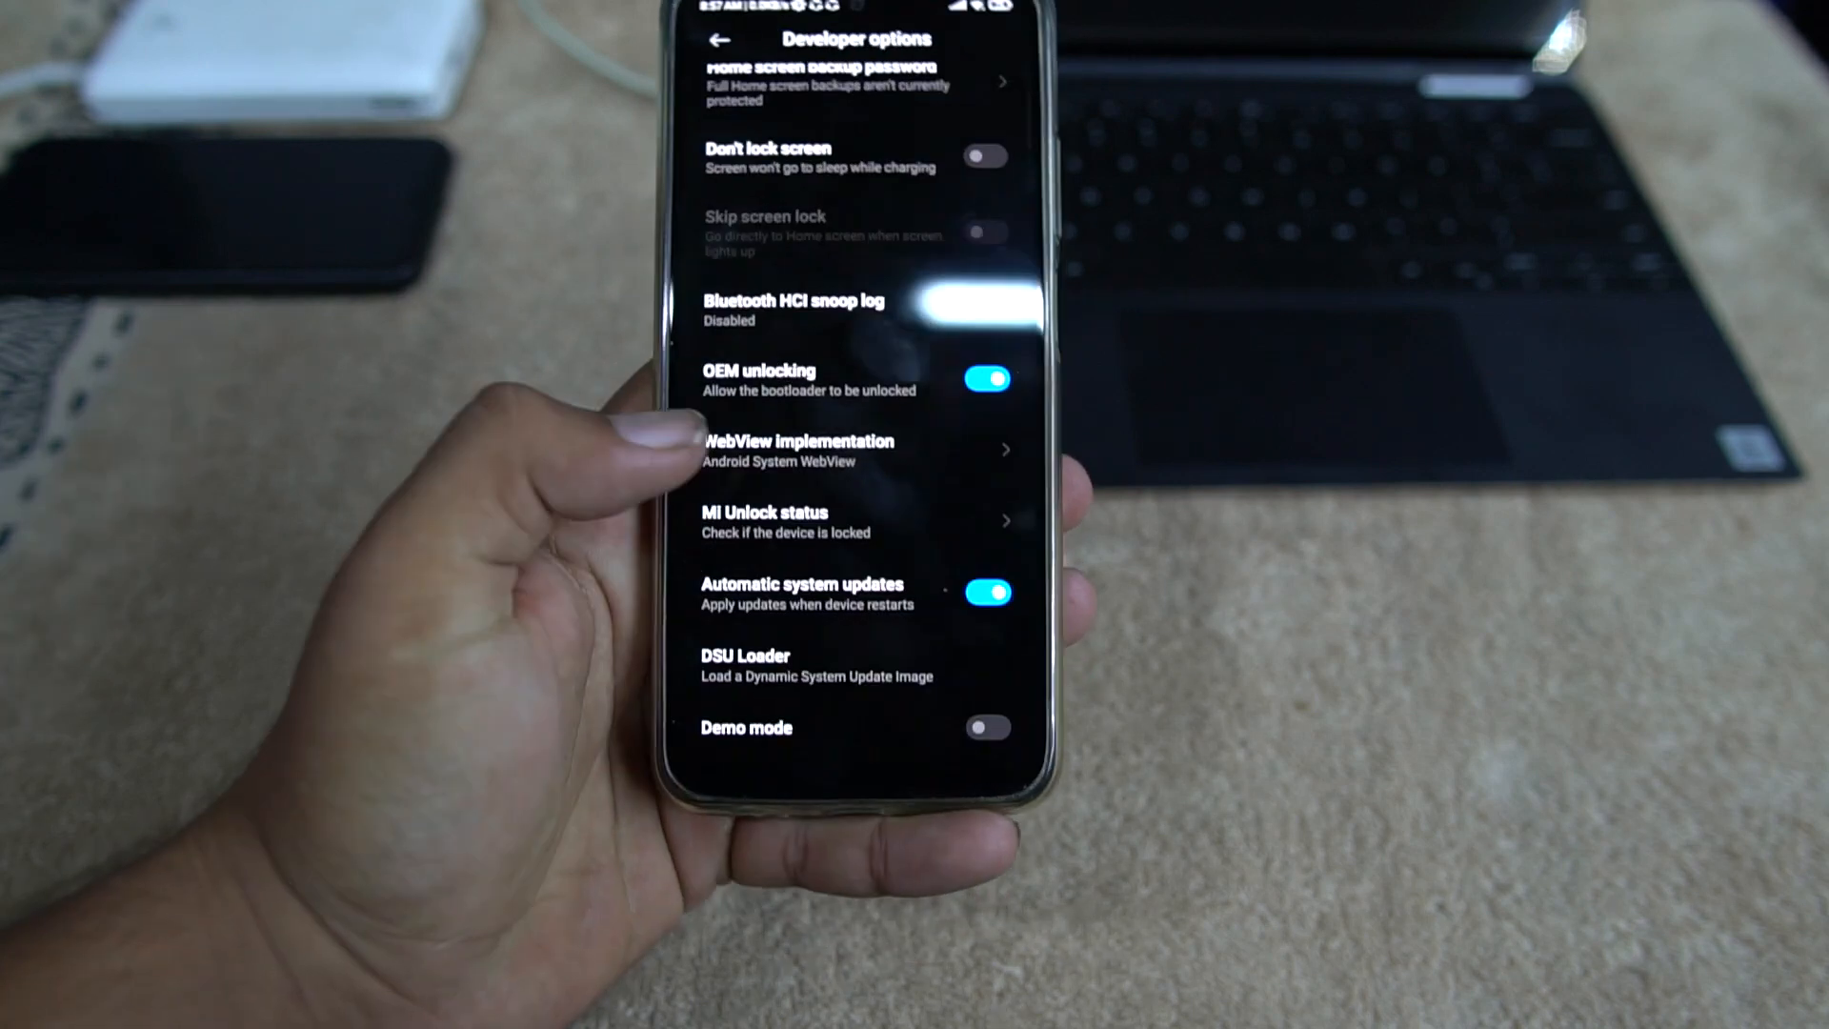
{"action": "scroll", "scroll_direction": "up", "scroll_amount": 3}
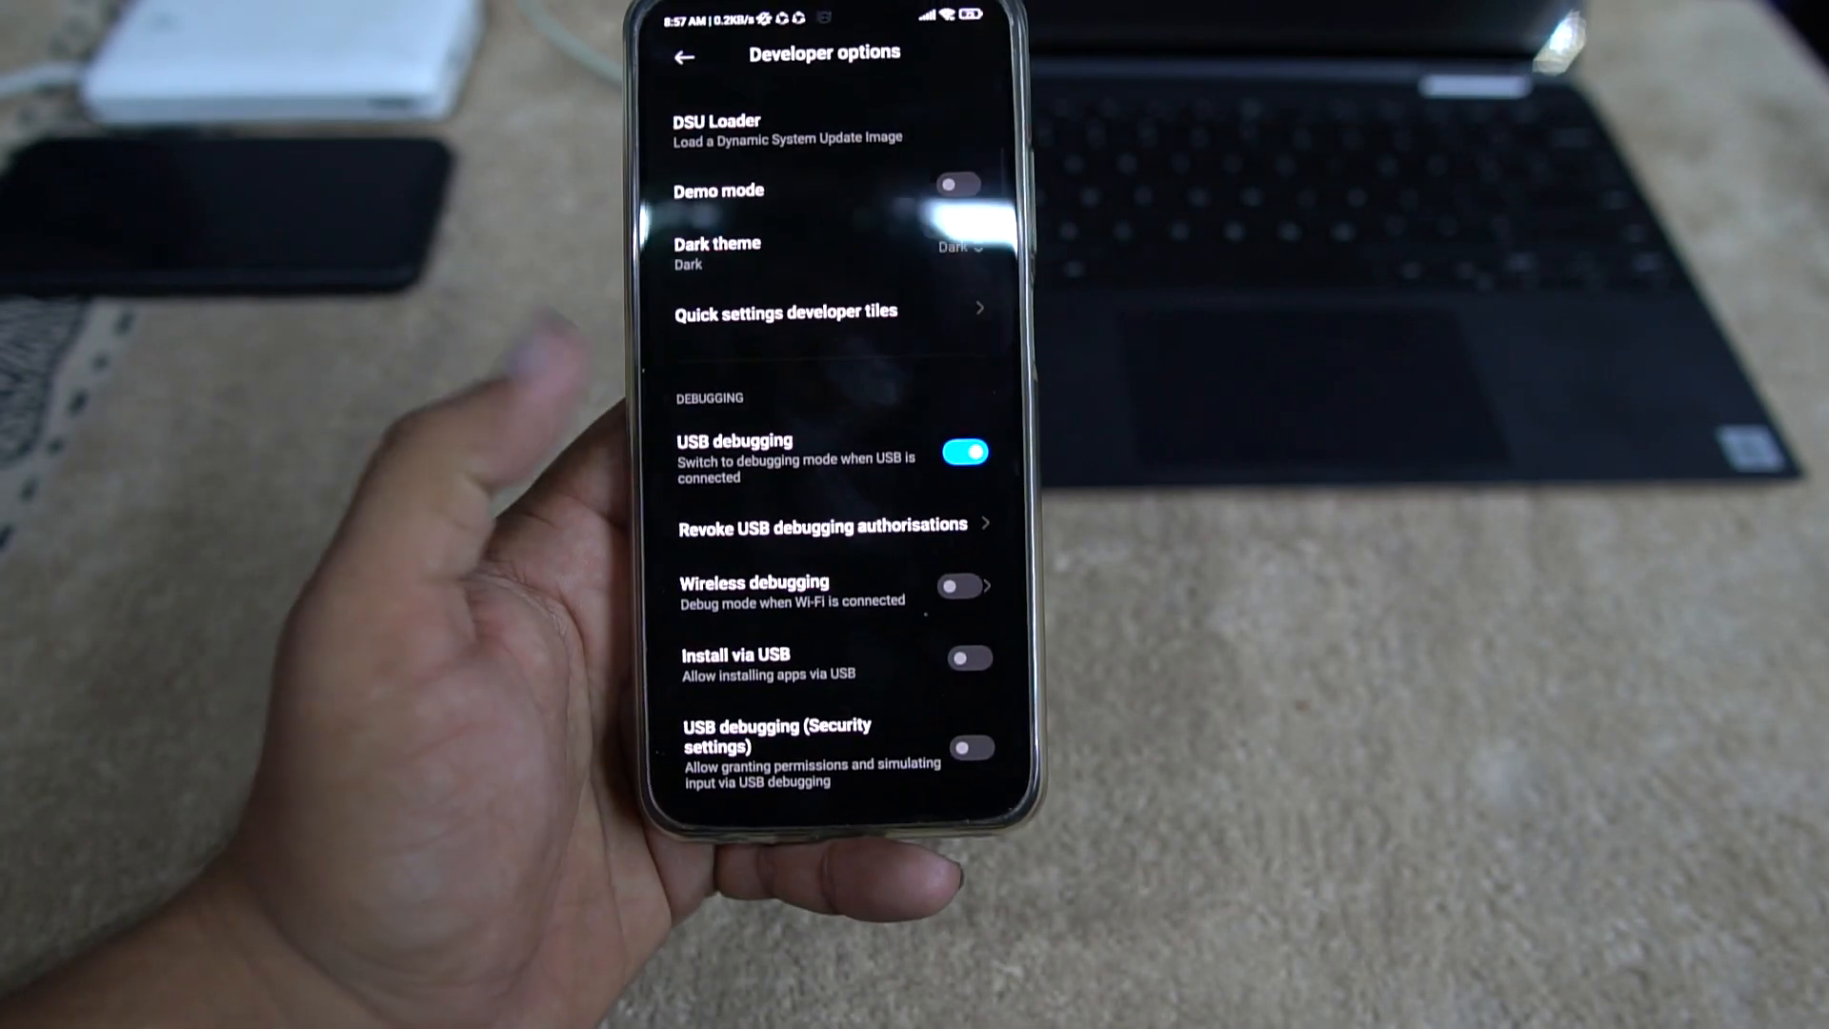
{"action": "left_click", "coordinate": [964, 452]}
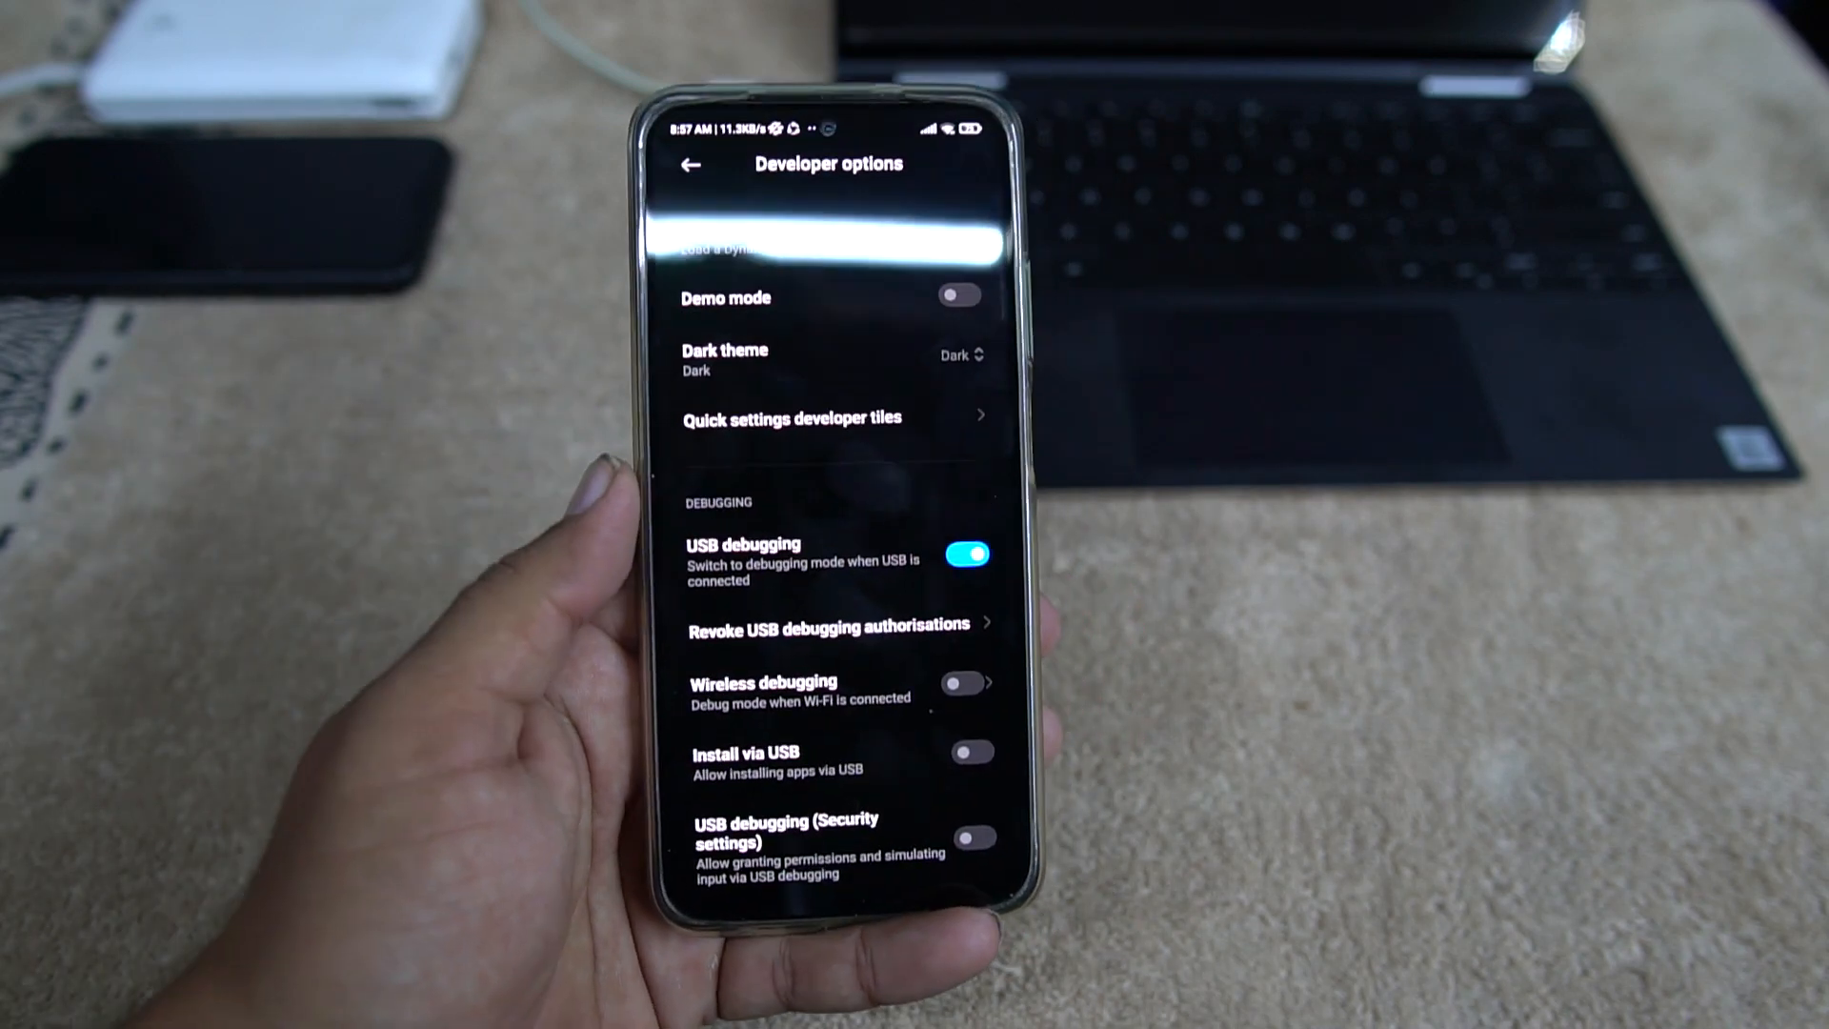
{"action": "scroll", "scroll_direction": "down", "scroll_amount": 3}
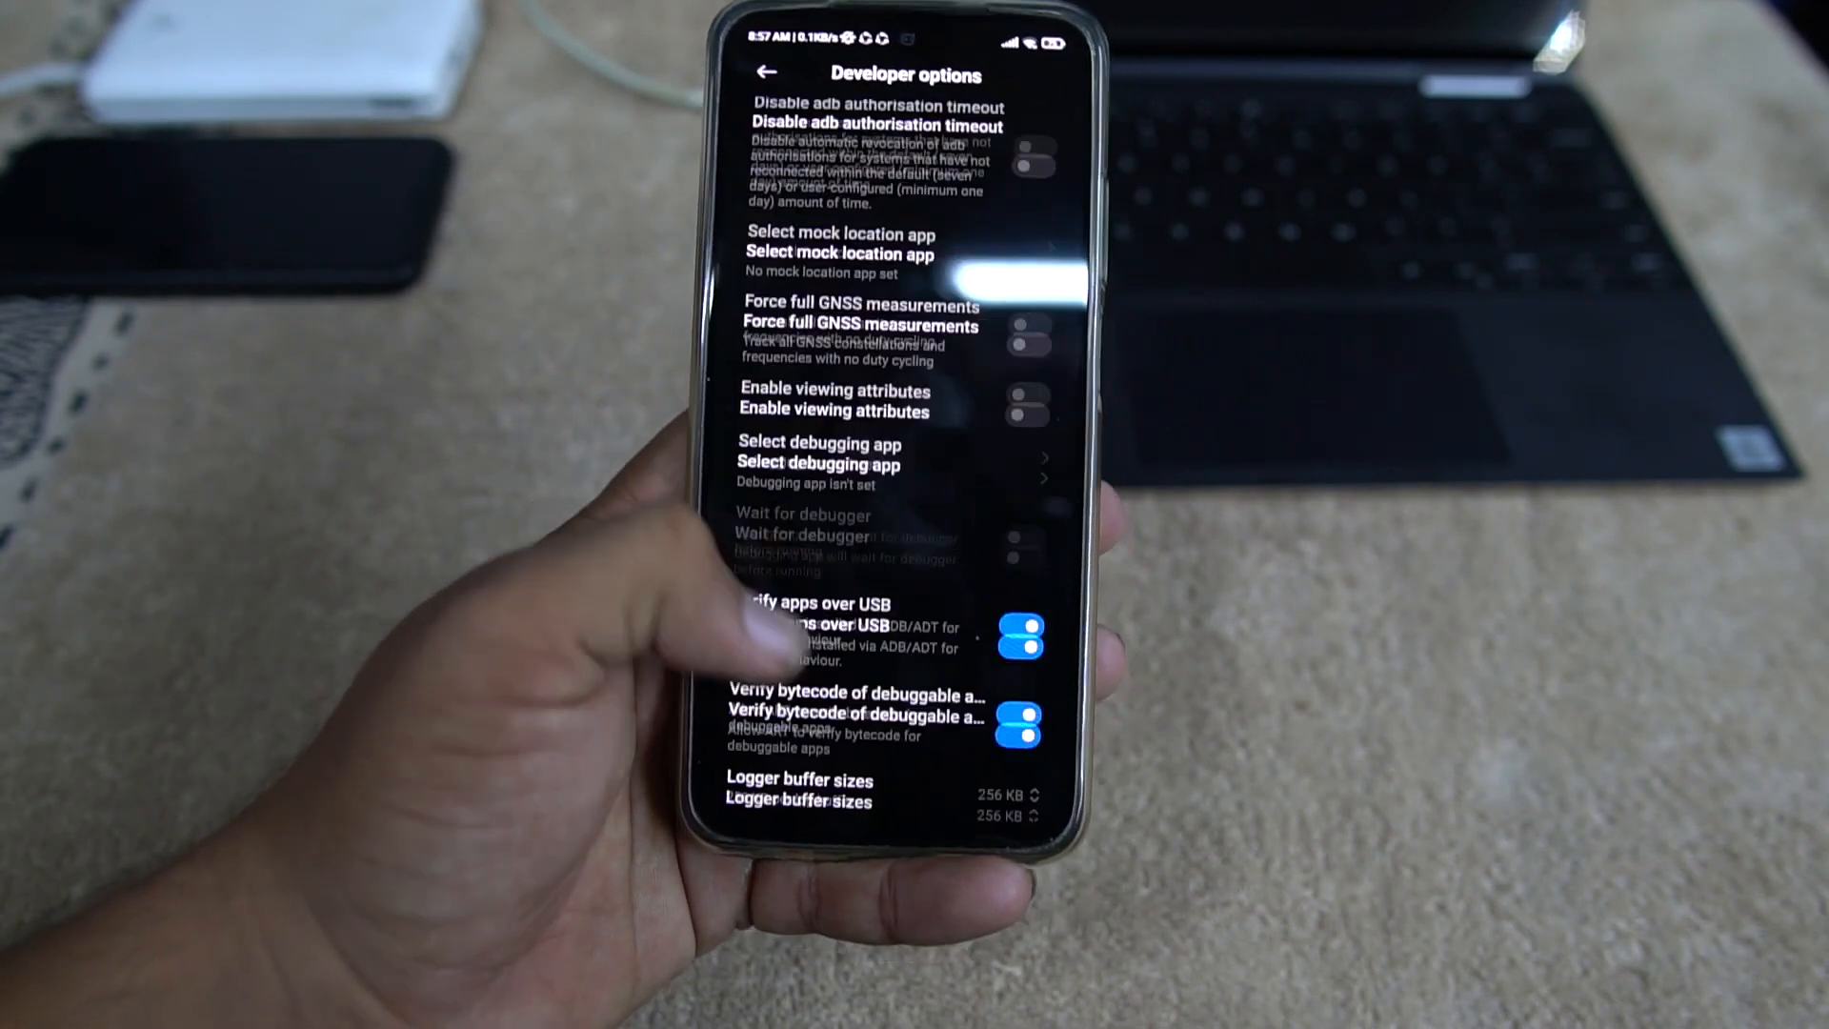
{"action": "scroll", "scroll_direction": "up", "scroll_amount": 3}
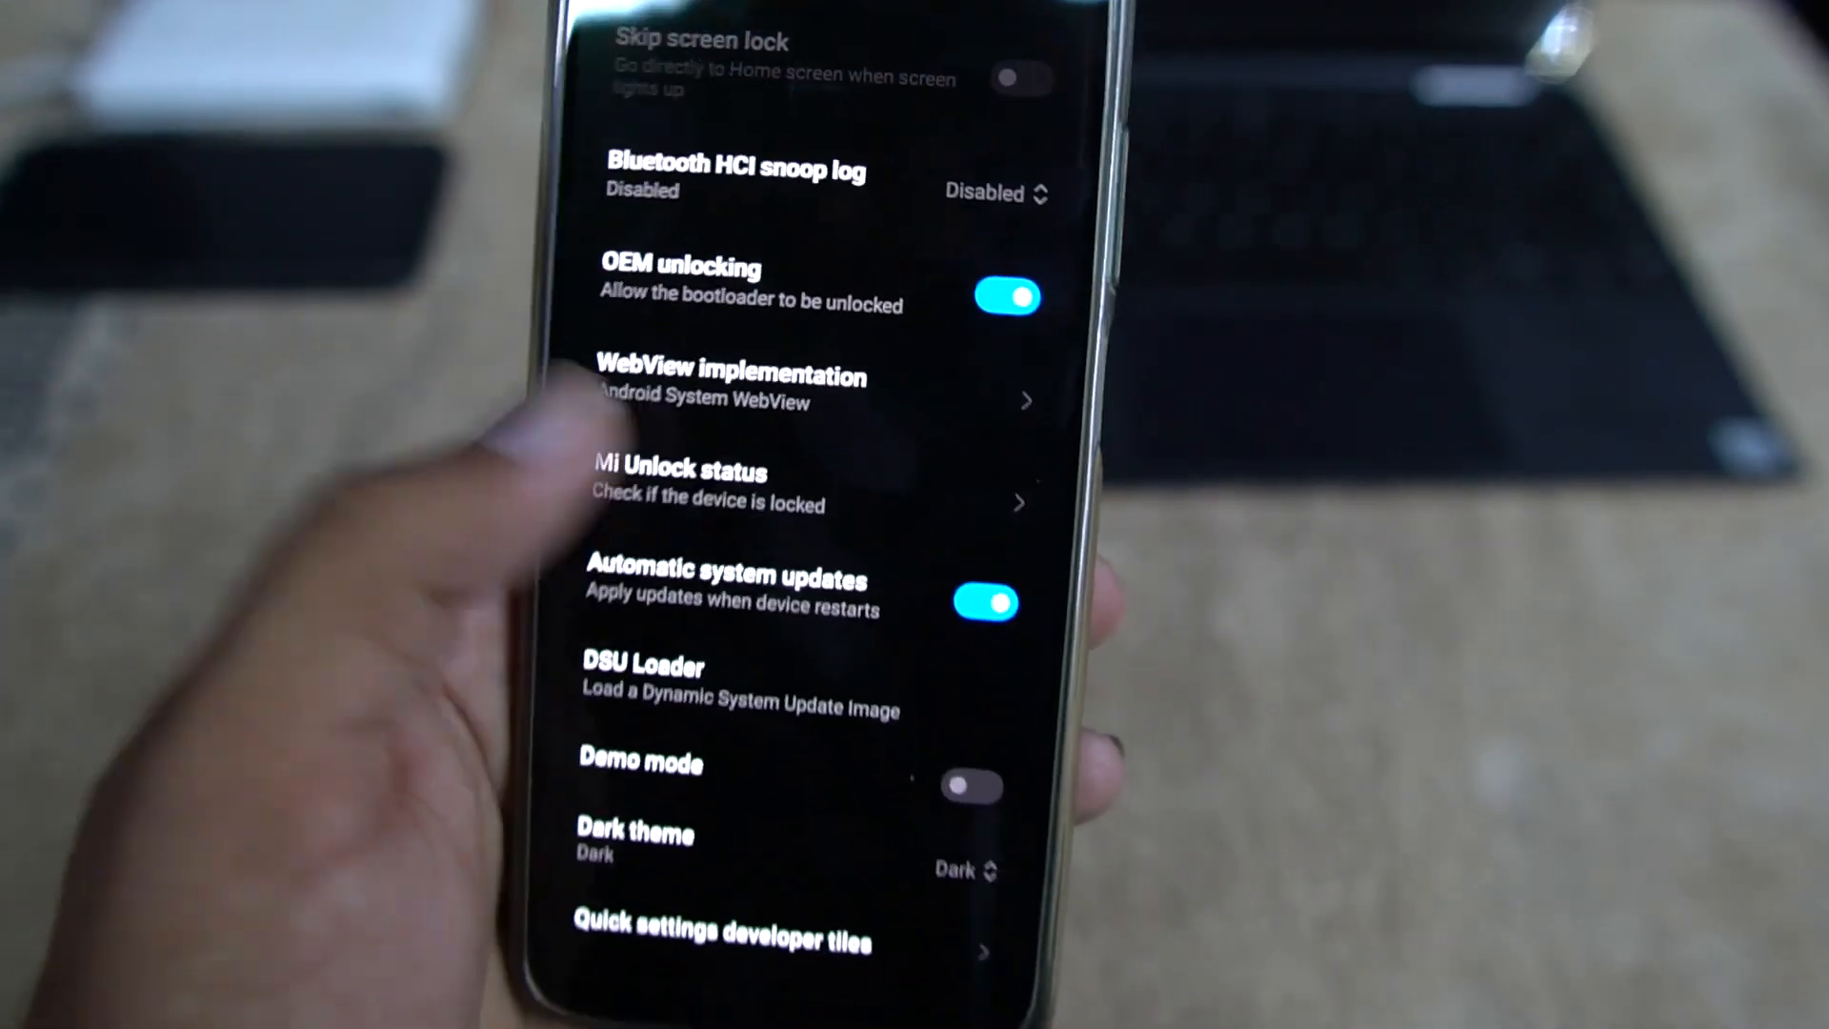
Step: Check Mi Unlock status and agree to the required permissions
{"action": "left_click", "coordinate": [758, 486]}
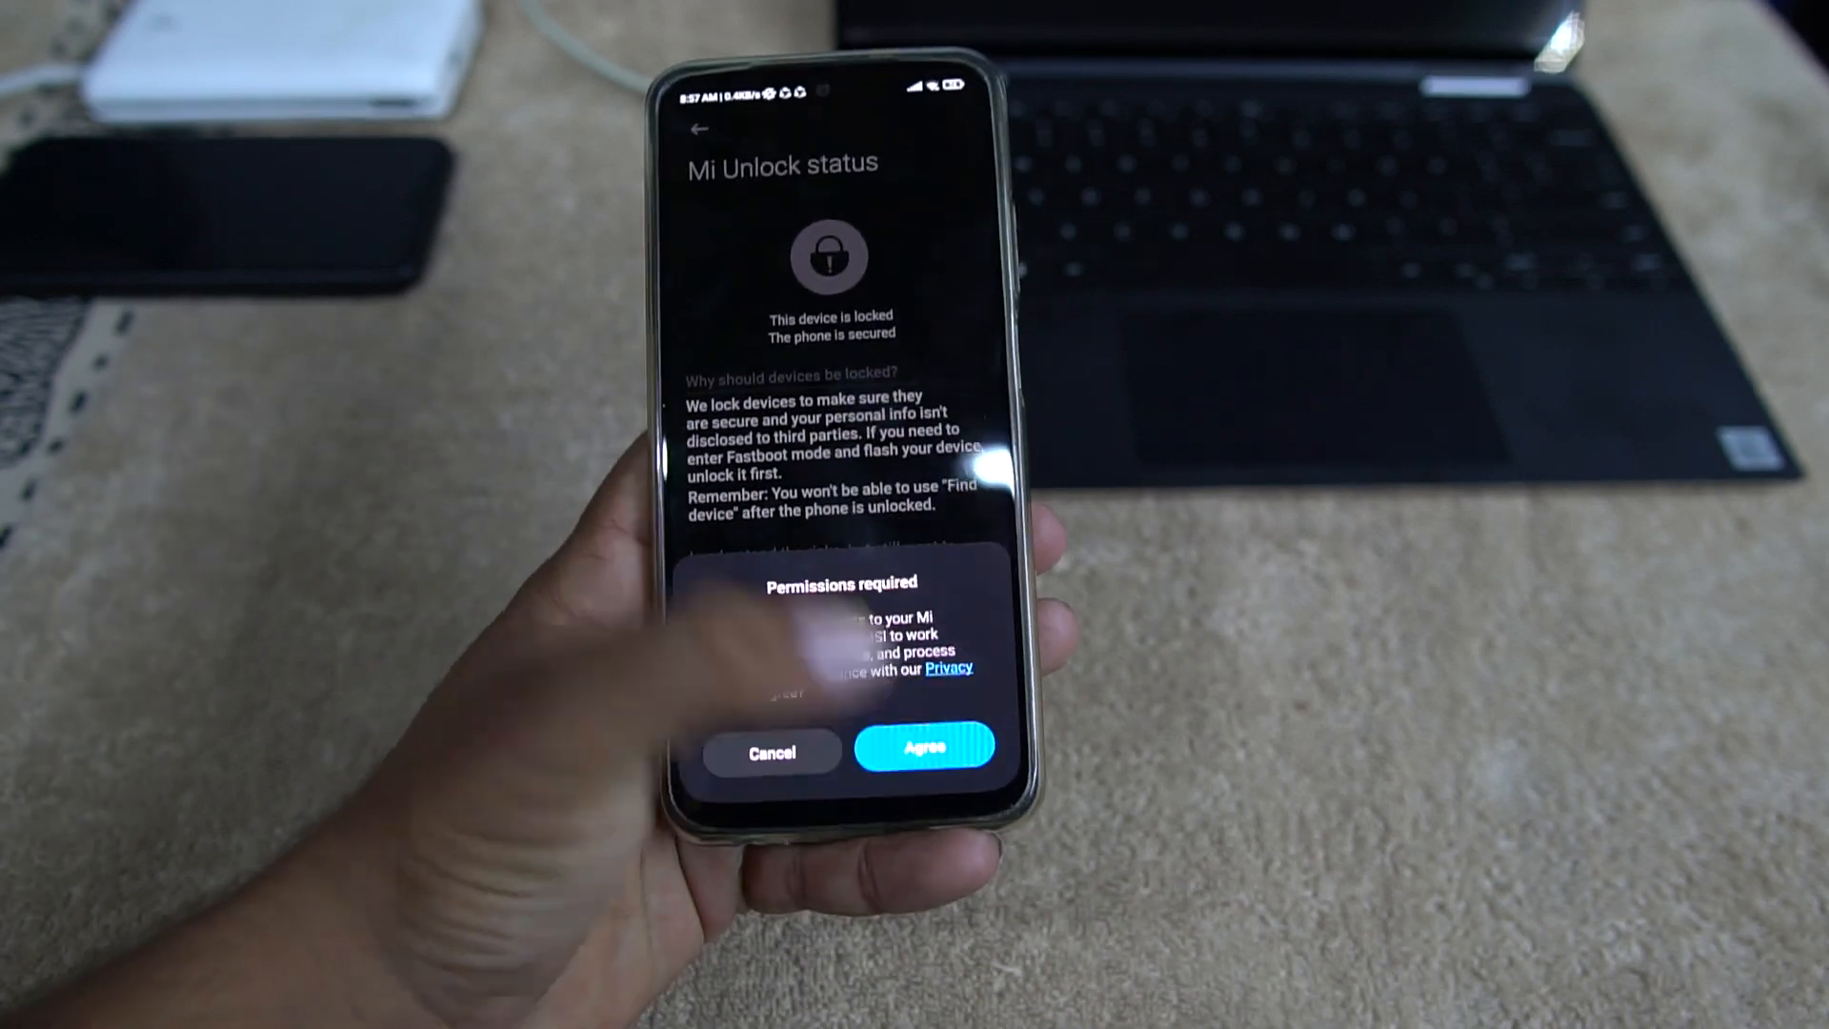
{"action": "left_click", "coordinate": [920, 750]}
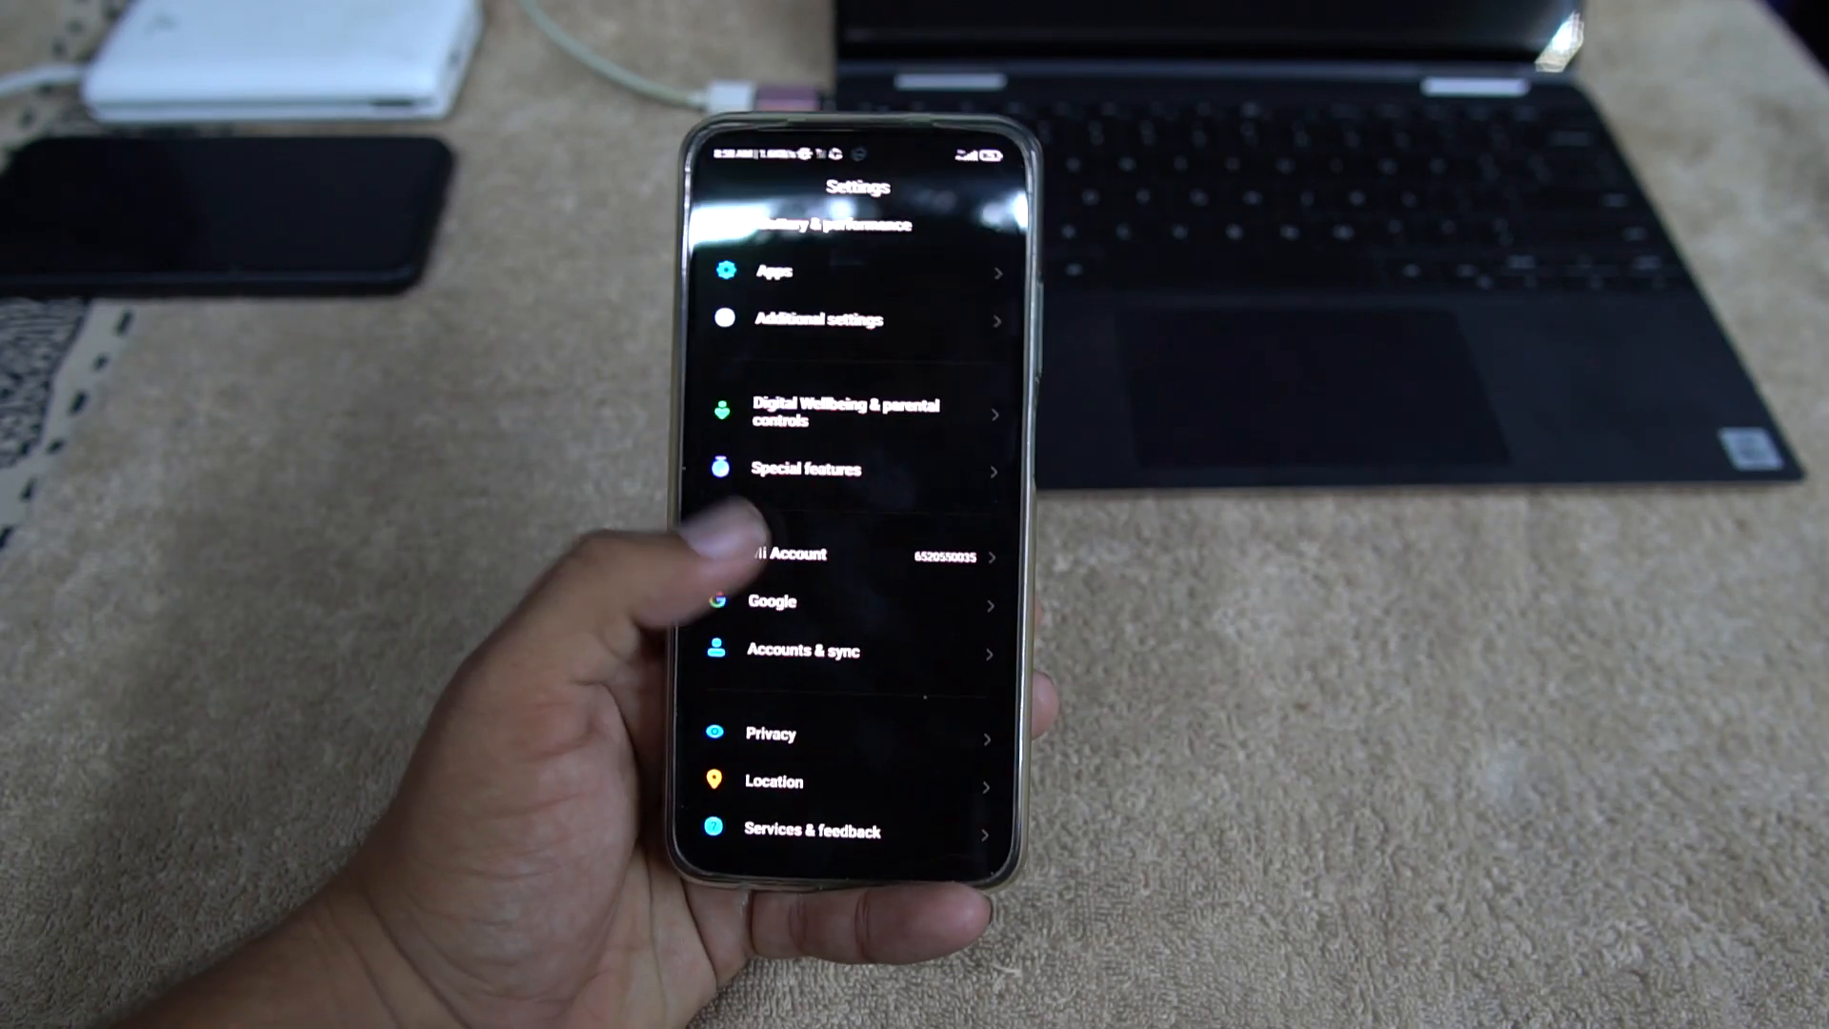
Step: View the devices linked to the Mi Account
{"action": "left_click", "coordinate": [798, 556]}
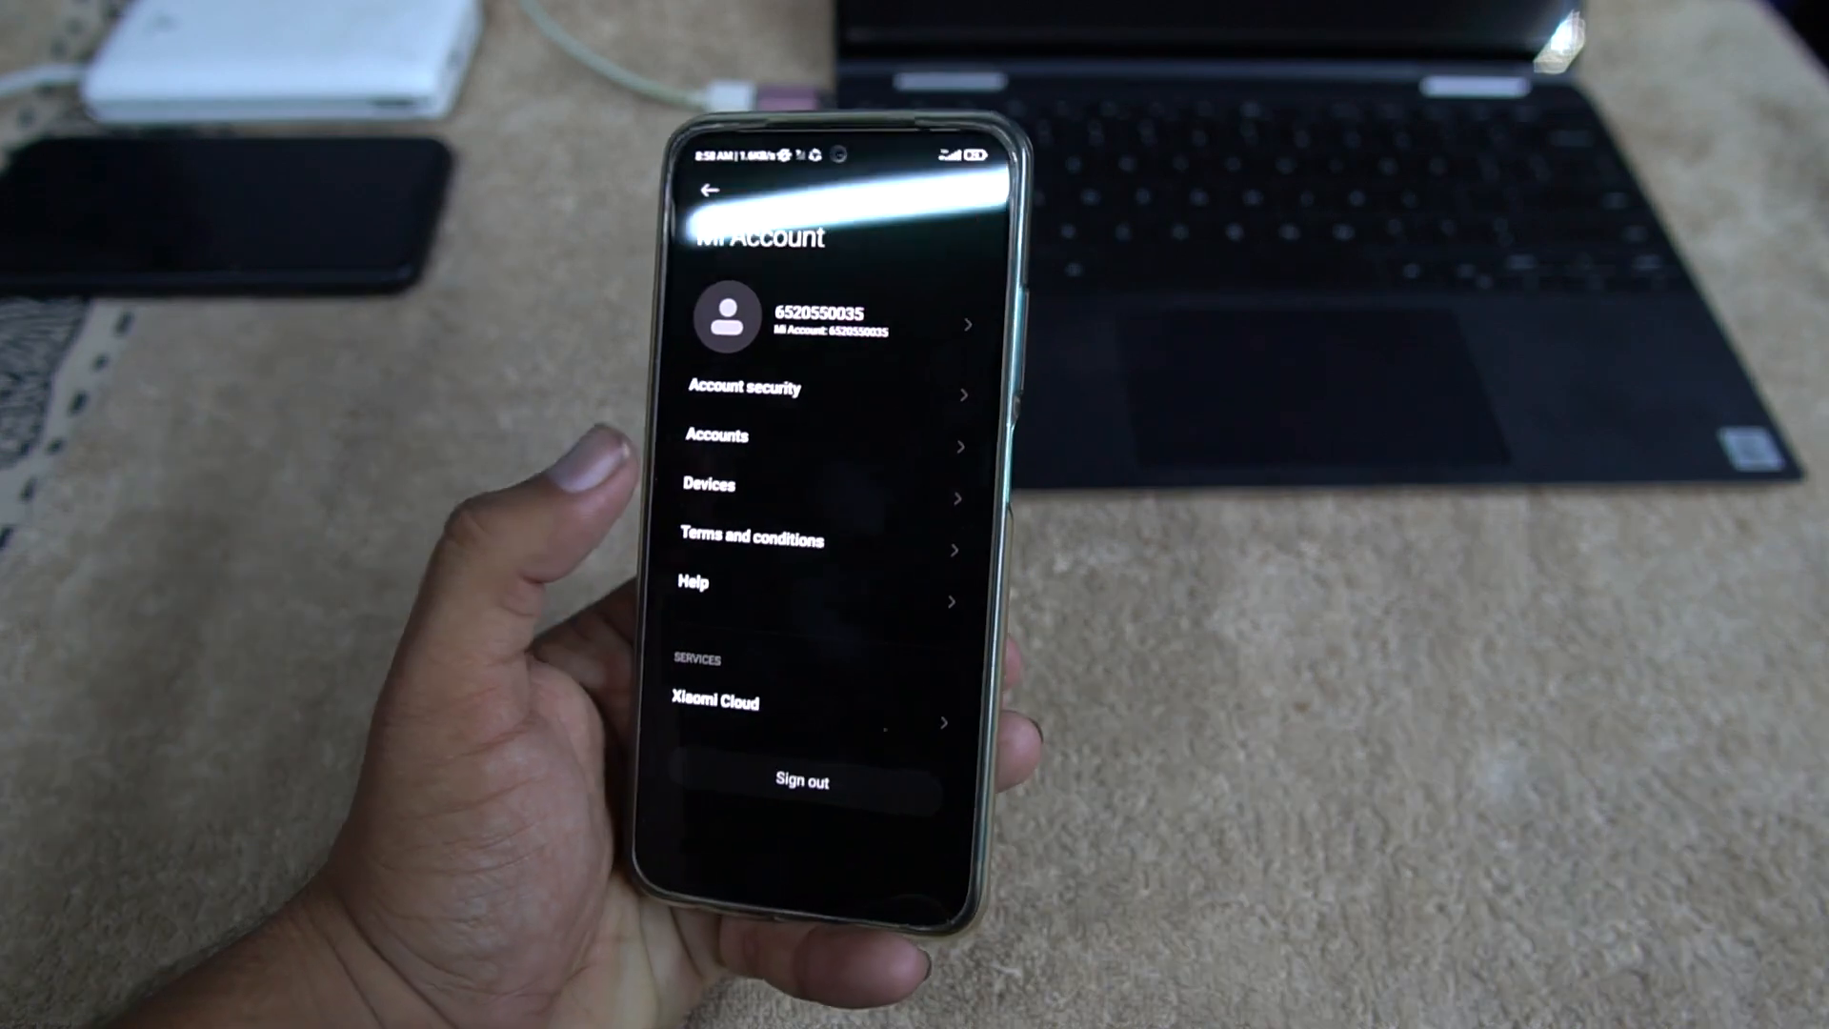
{"action": "left_click", "coordinate": [711, 484]}
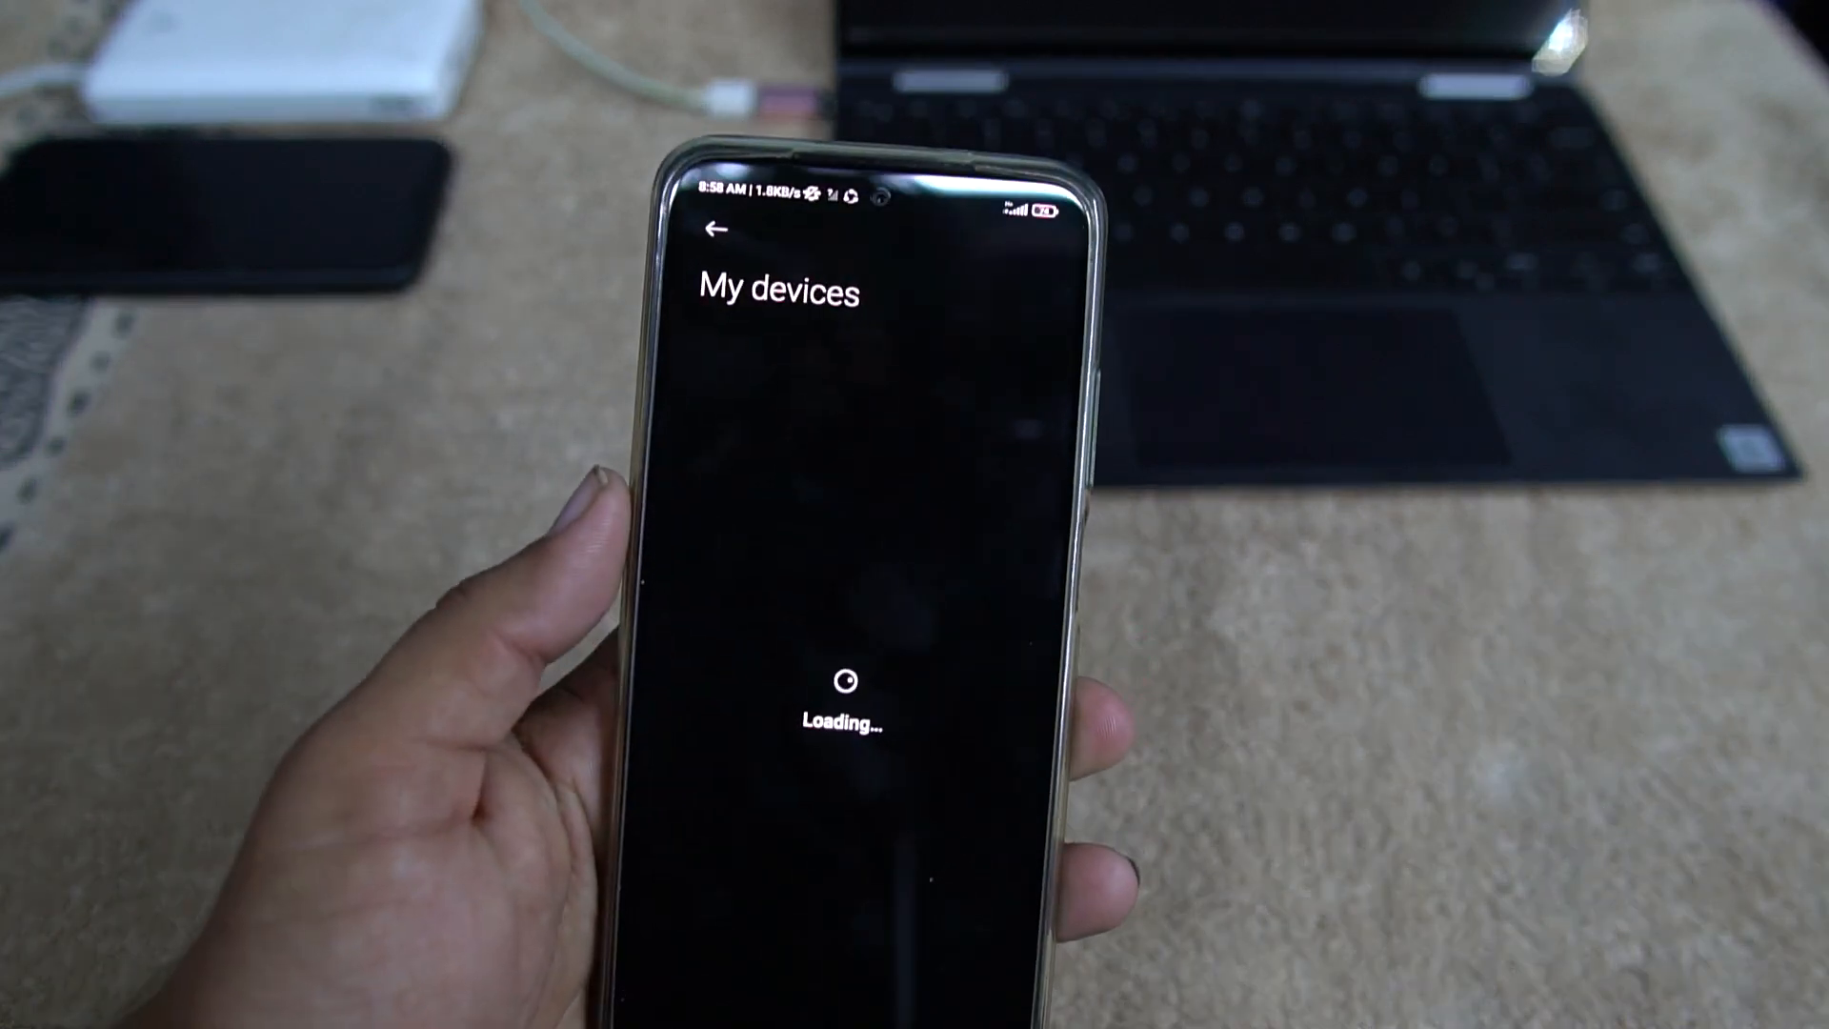